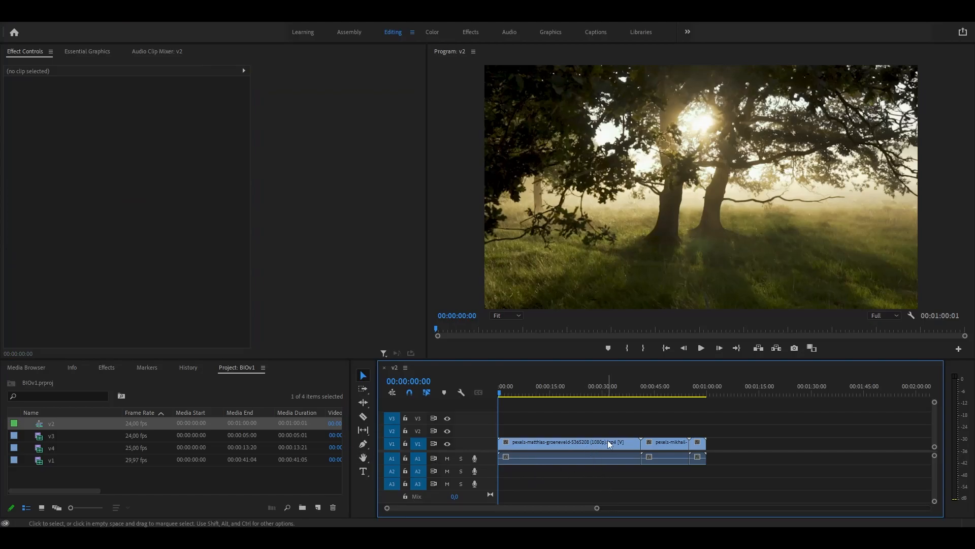
mouse_move(612, 478)
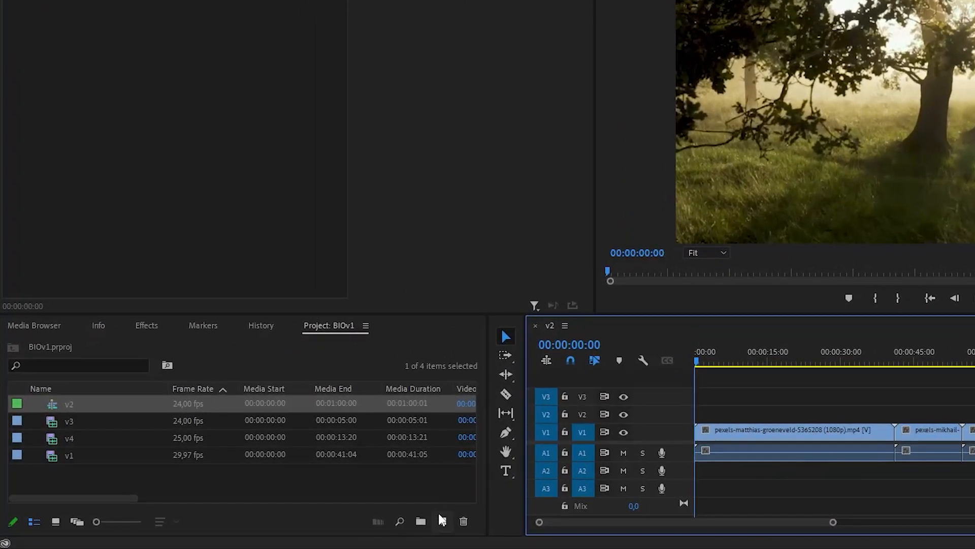
Create a new 1920×1080, 24 fps adjustment layer via New Item in the Project panel.
click(442, 521)
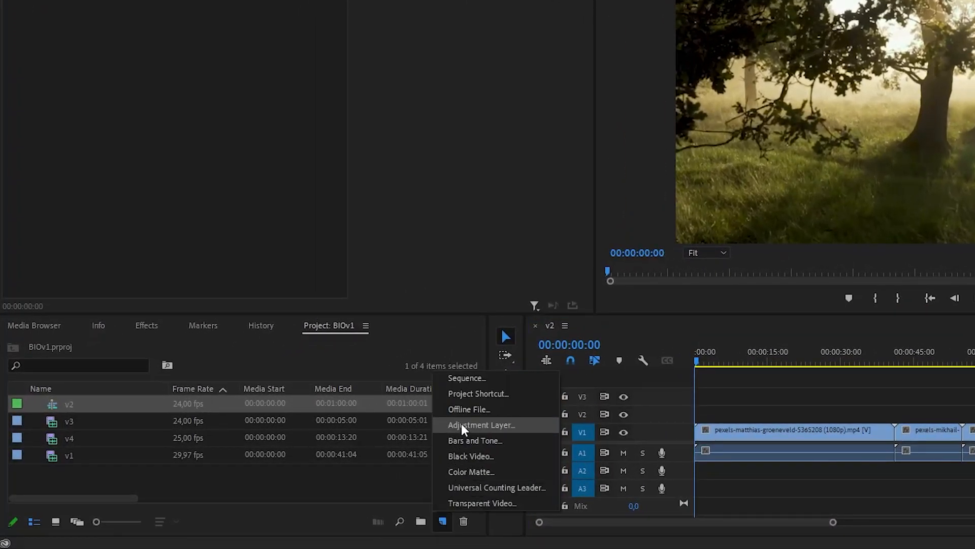
click(481, 425)
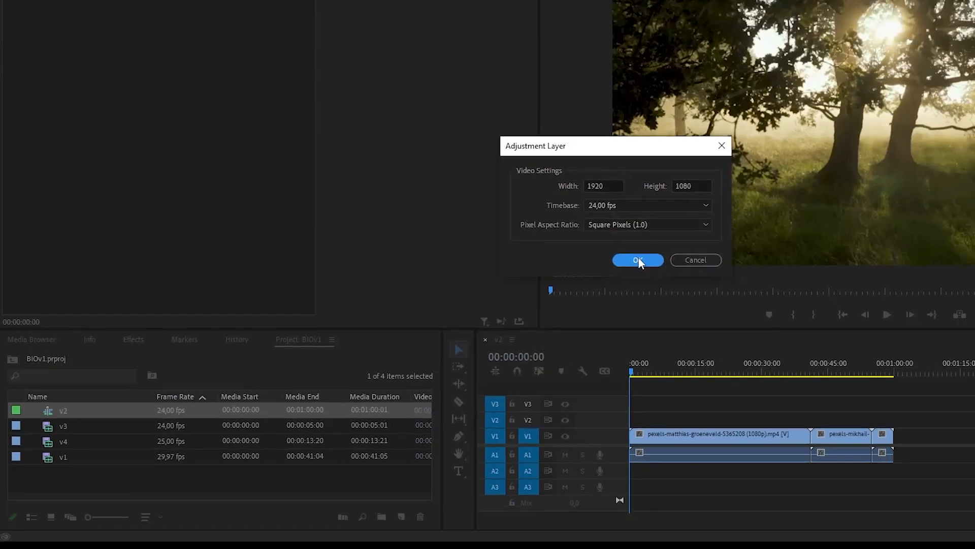
click(637, 260)
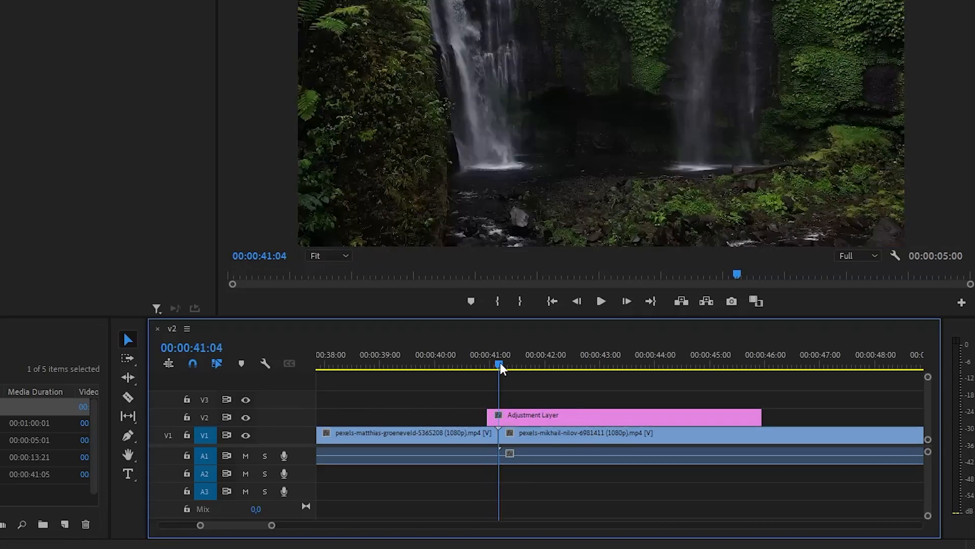
mouse_move(408, 404)
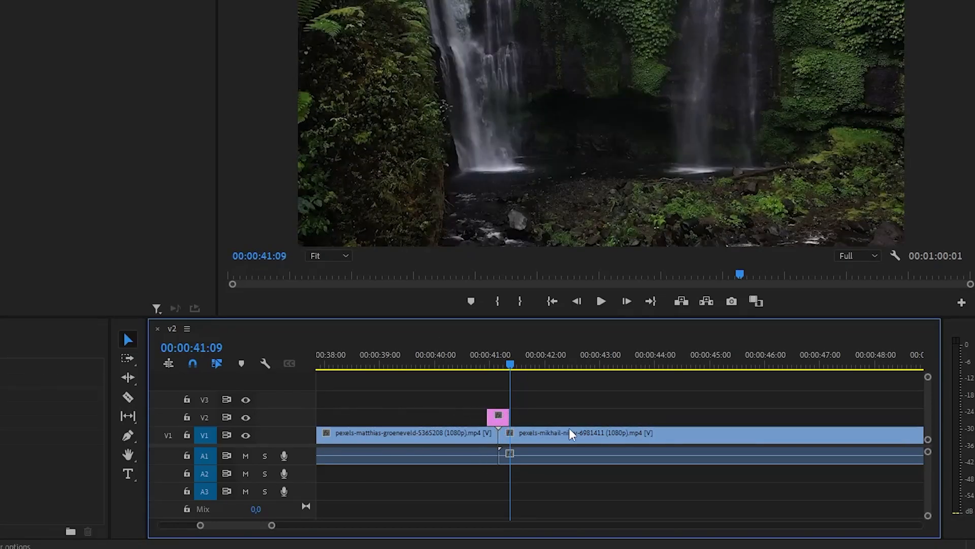
mouse_move(607, 478)
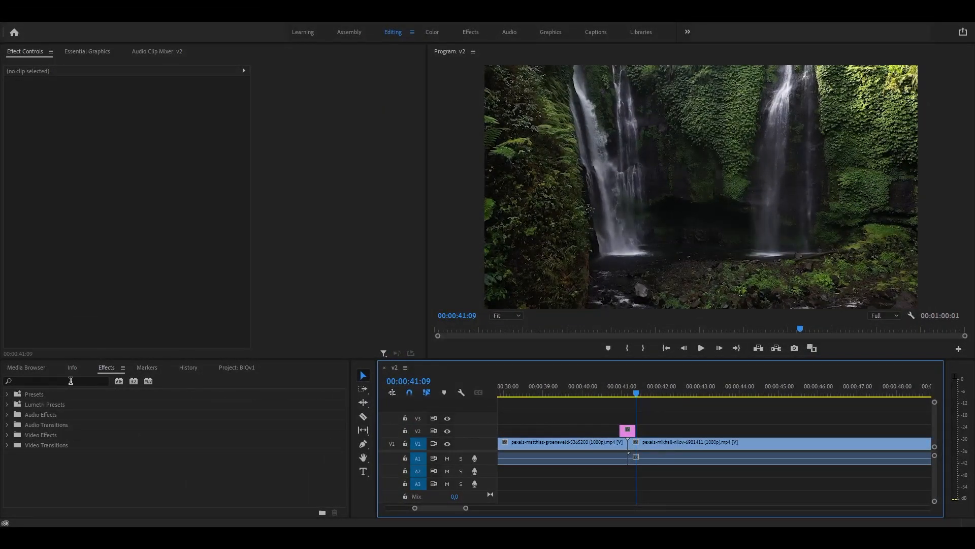
Apply Offset and Gaussian Blur from the Effects panel onto the adjustment layer at defaults.
text(offset)
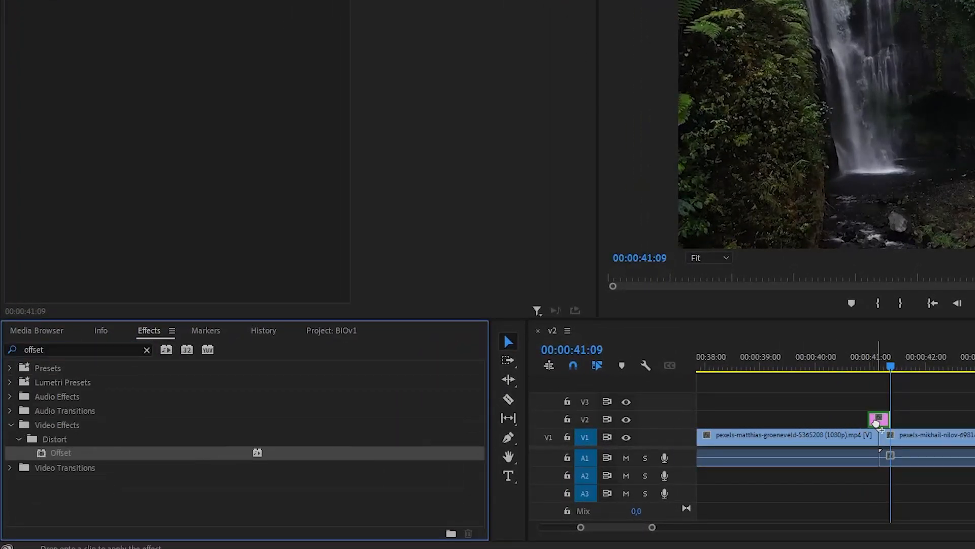
drag(60, 452, 878, 418)
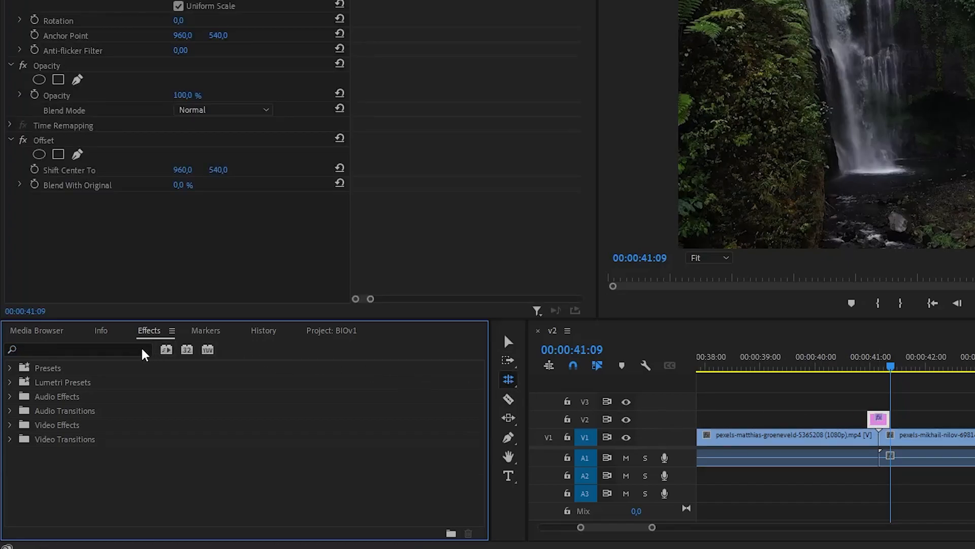
text(blurr)
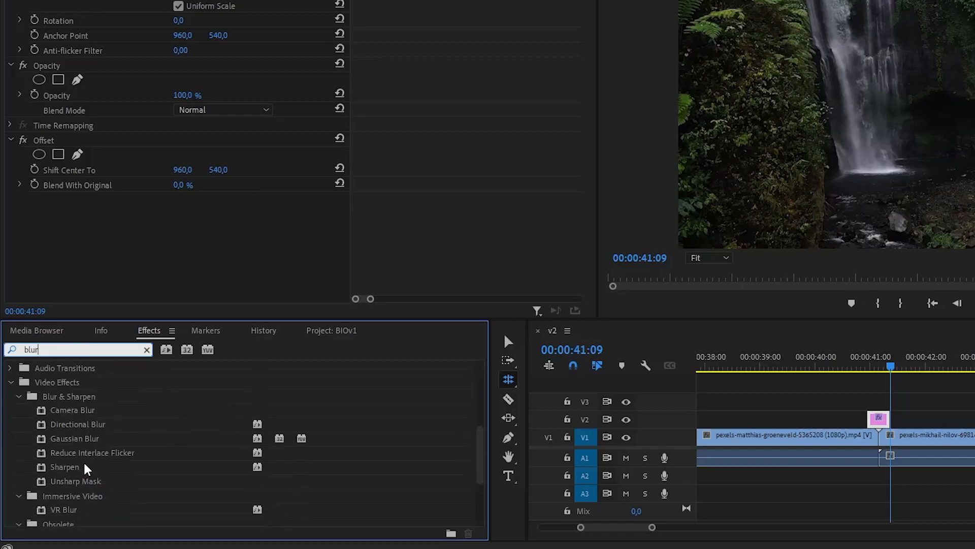
mouse_move(62, 442)
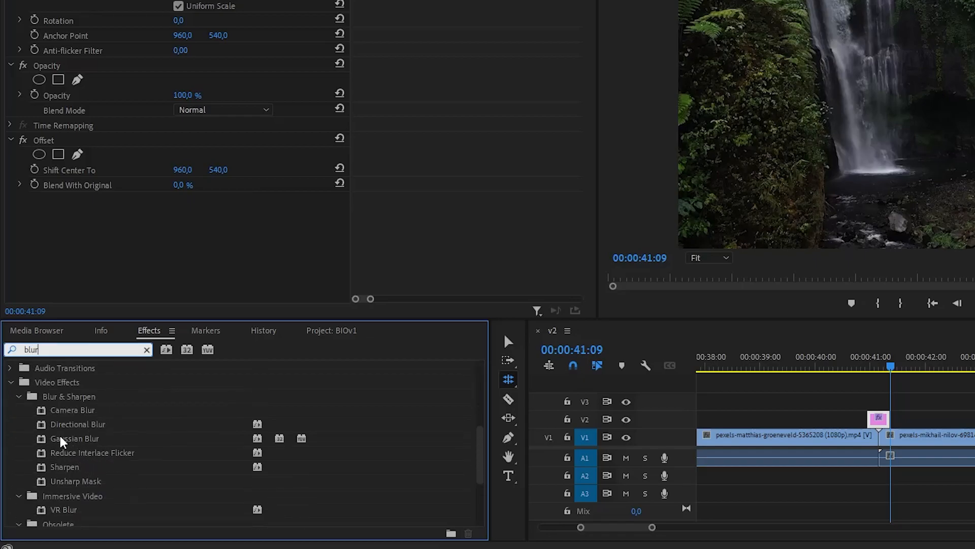
double_click(73, 439)
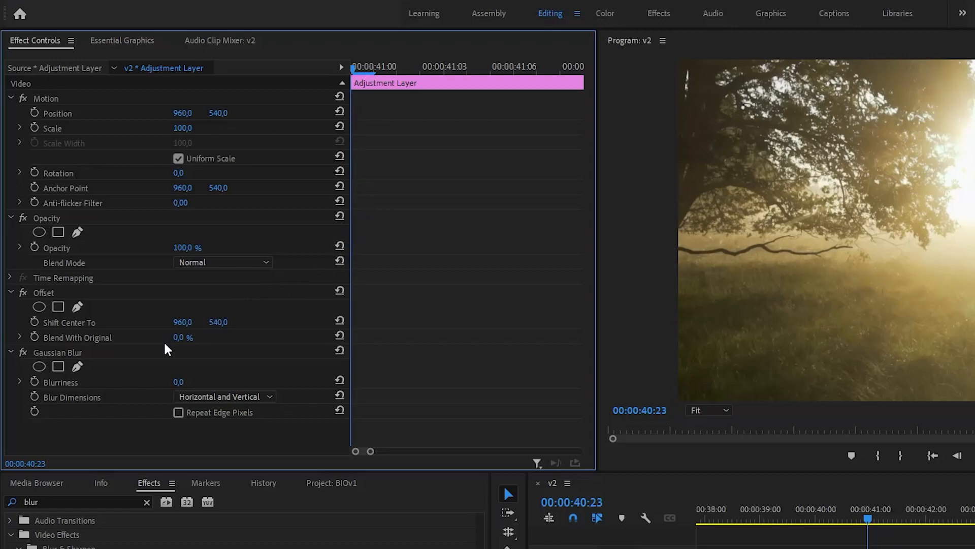
mouse_move(164, 356)
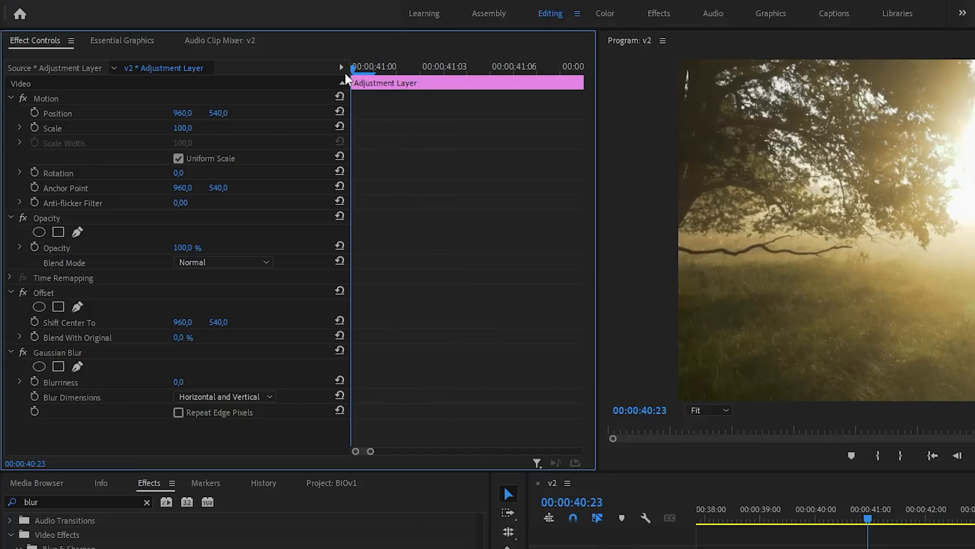
mouse_move(159, 354)
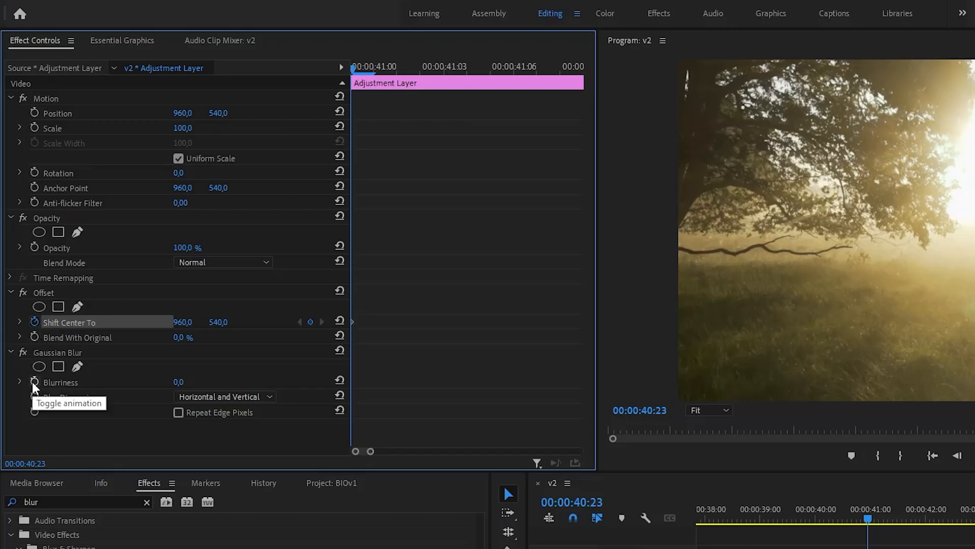
Enable keyframing for Offset's Shift Center To and Gaussian Blur's Blurriness at the layer start.
click(35, 381)
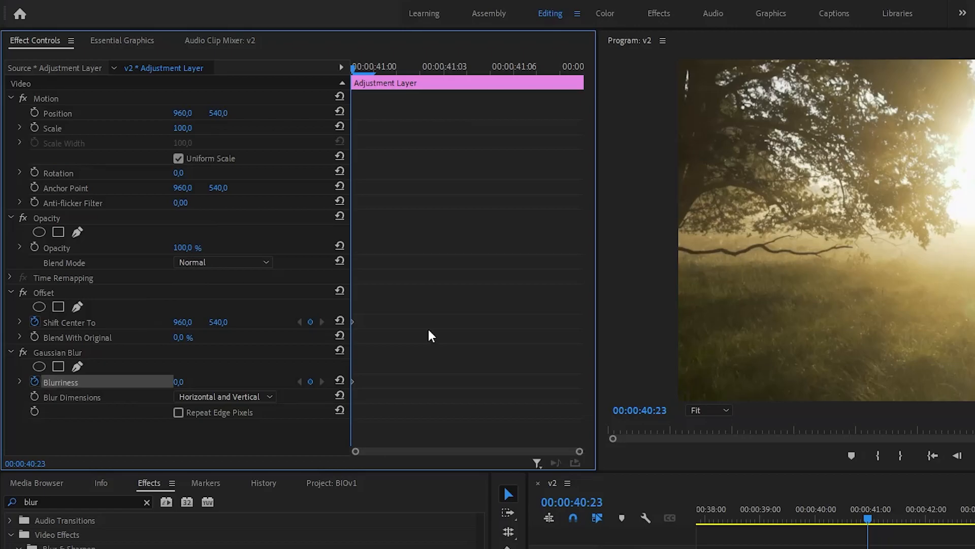
click(373, 67)
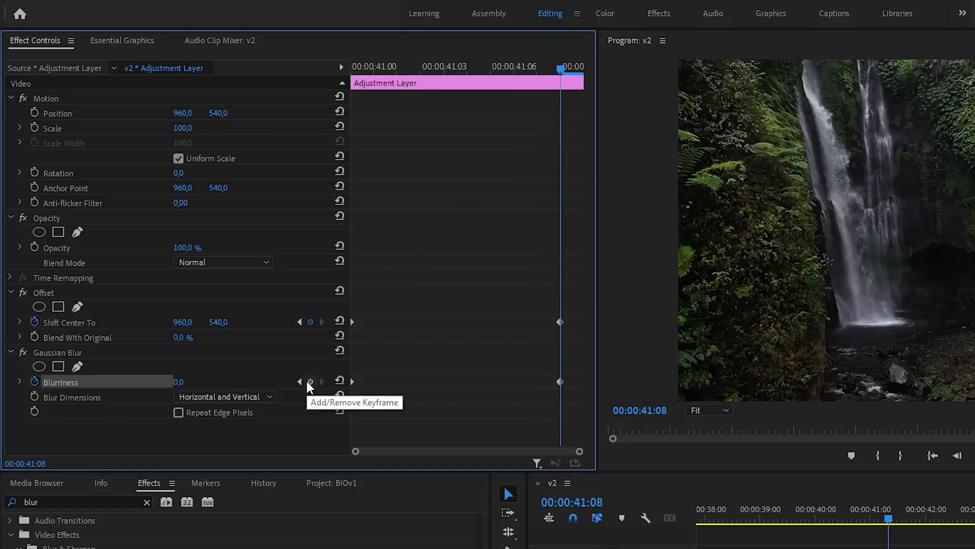
mouse_move(284, 366)
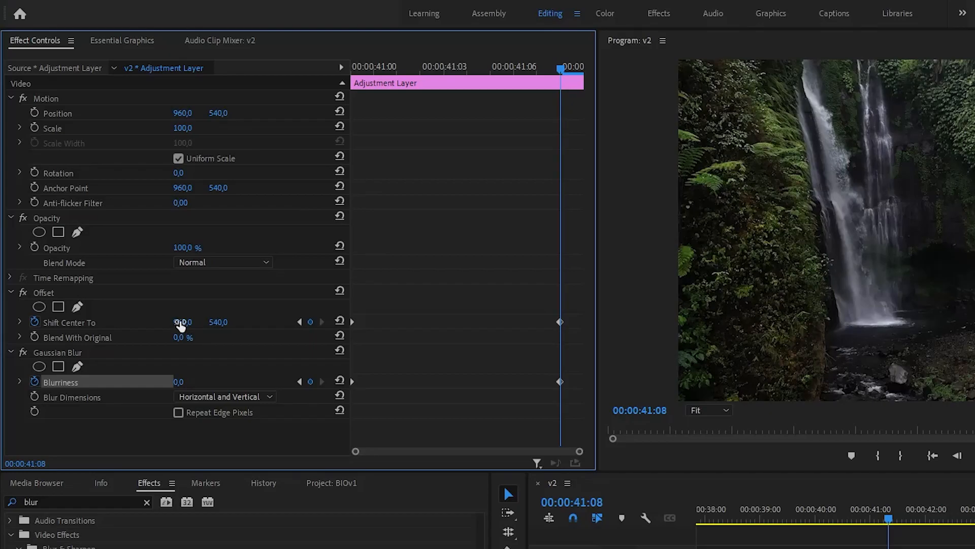
Set the end Shift Center To X to -960, then move the playhead to the 41:04 midpoint.
double_click(182, 323)
text(-960)
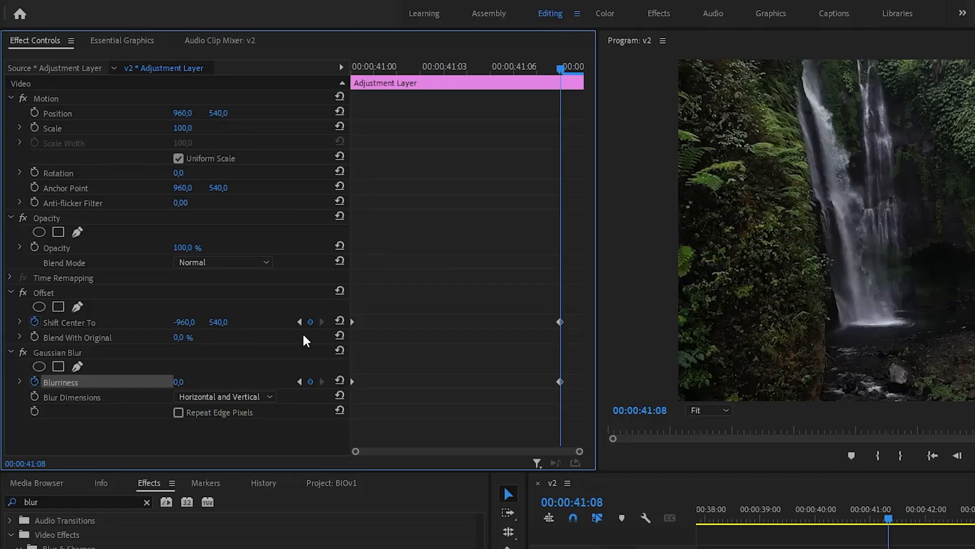
mouse_move(398, 235)
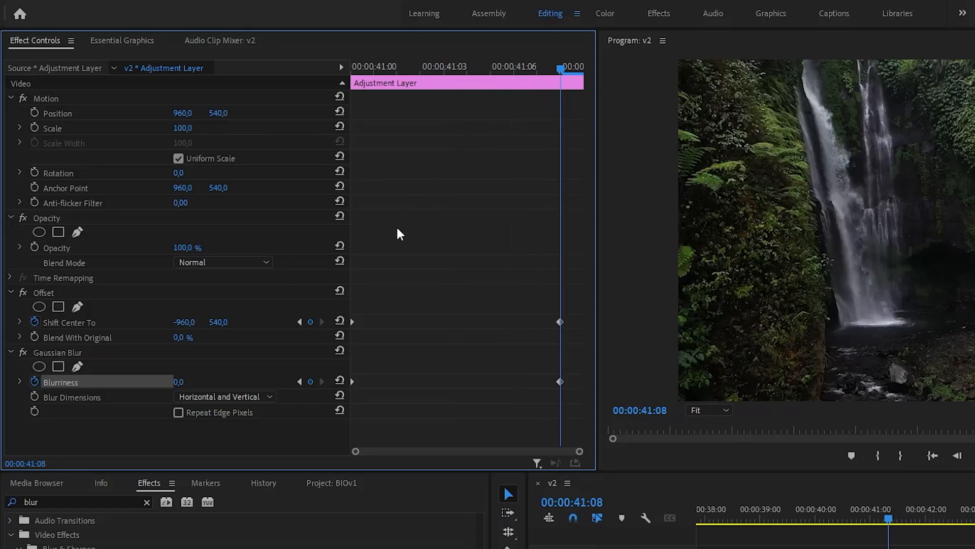
mouse_move(457, 155)
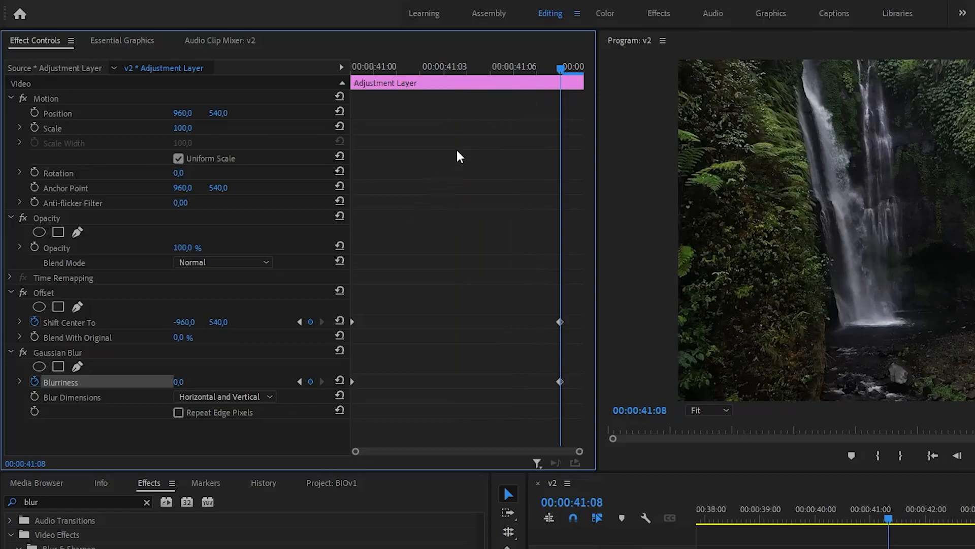
drag(559, 69, 467, 68)
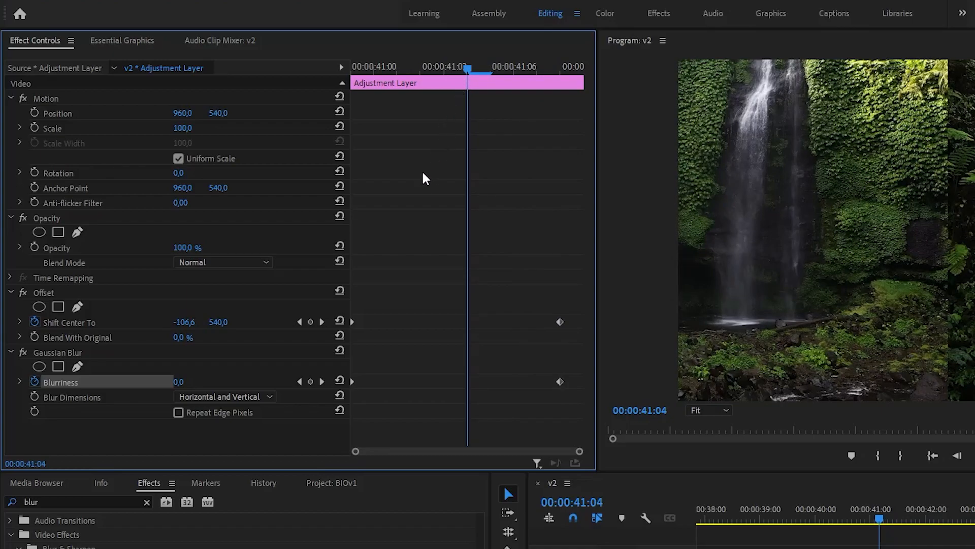
Add a midpoint Blurriness keyframe of 100 and restrict Blur Dimensions to Horizontal.
click(311, 381)
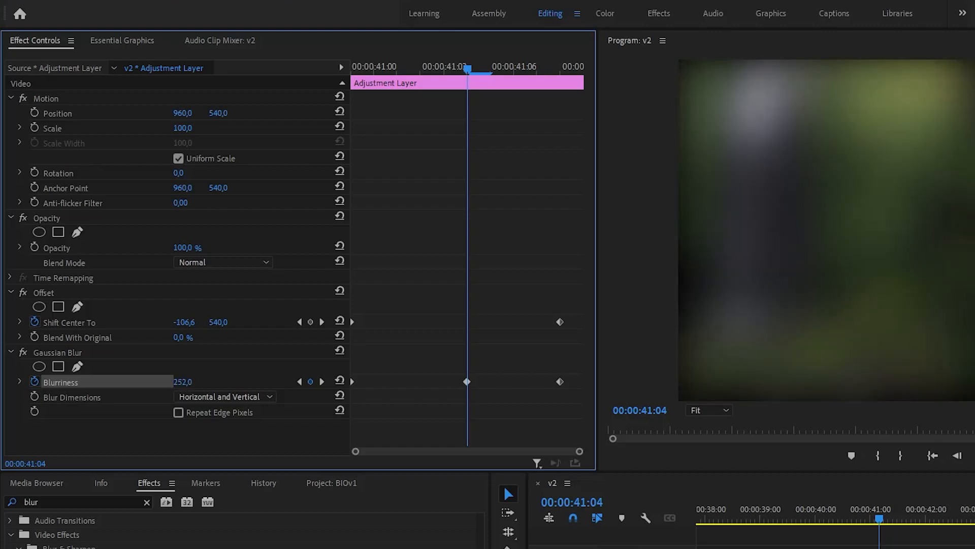
double_click(187, 381)
text(100)
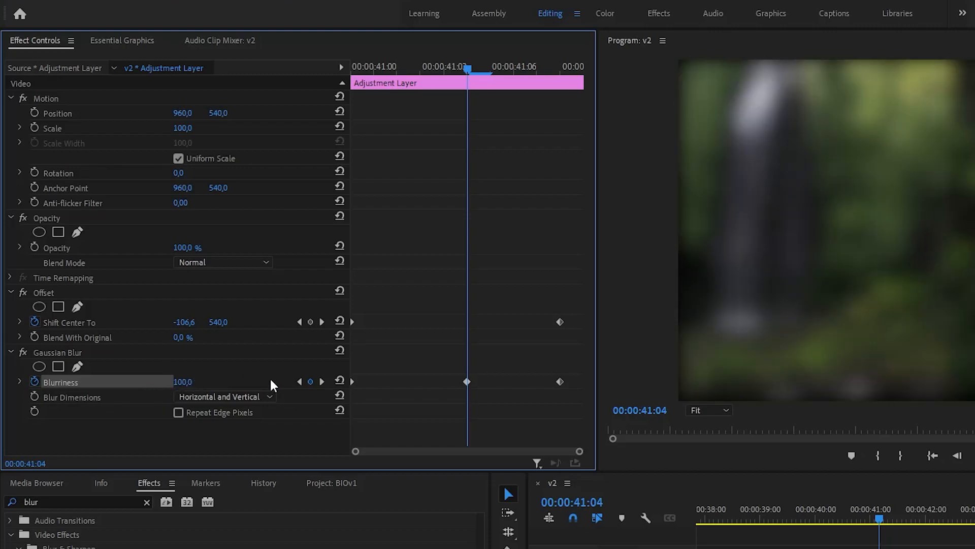
click(223, 397)
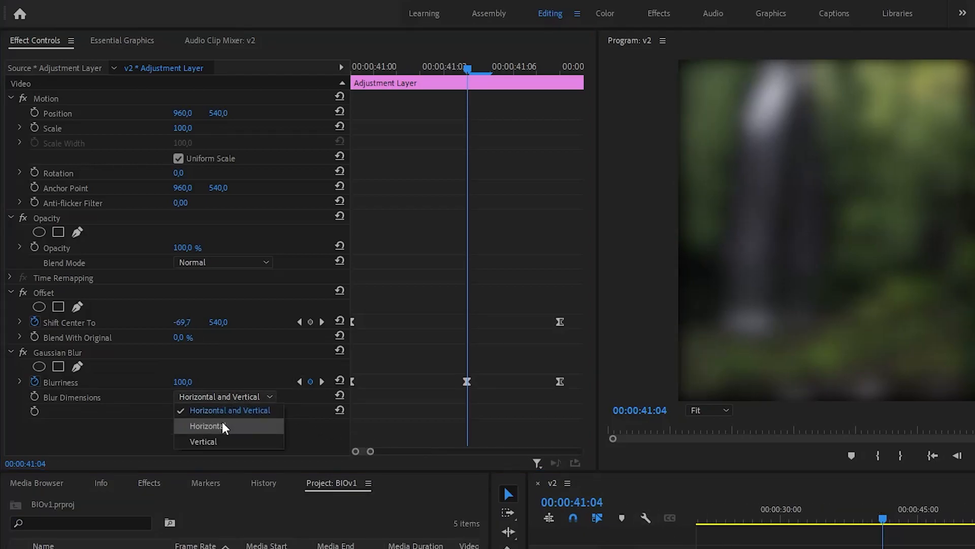
click(206, 426)
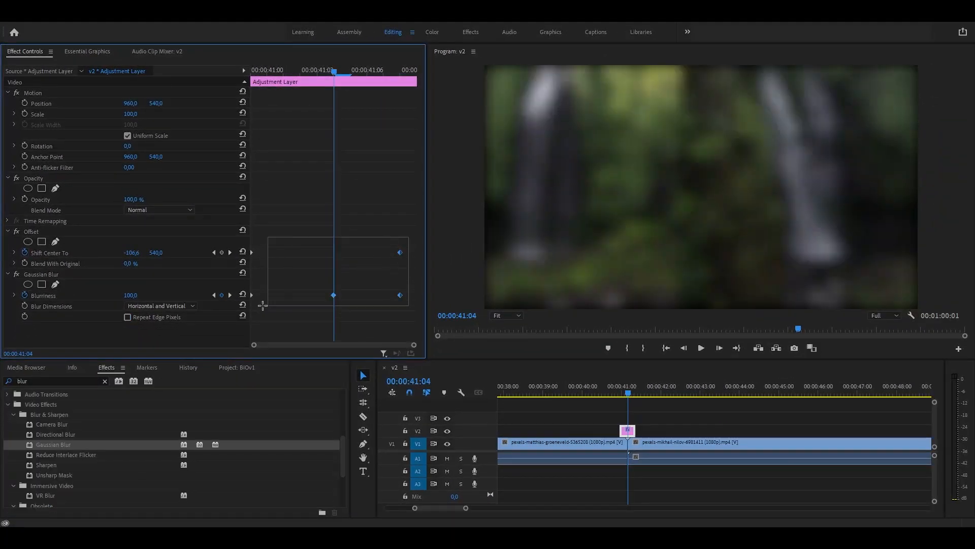
Show the Temporal Interpolation easing choices for the selected keyframes.
right_click(335, 295)
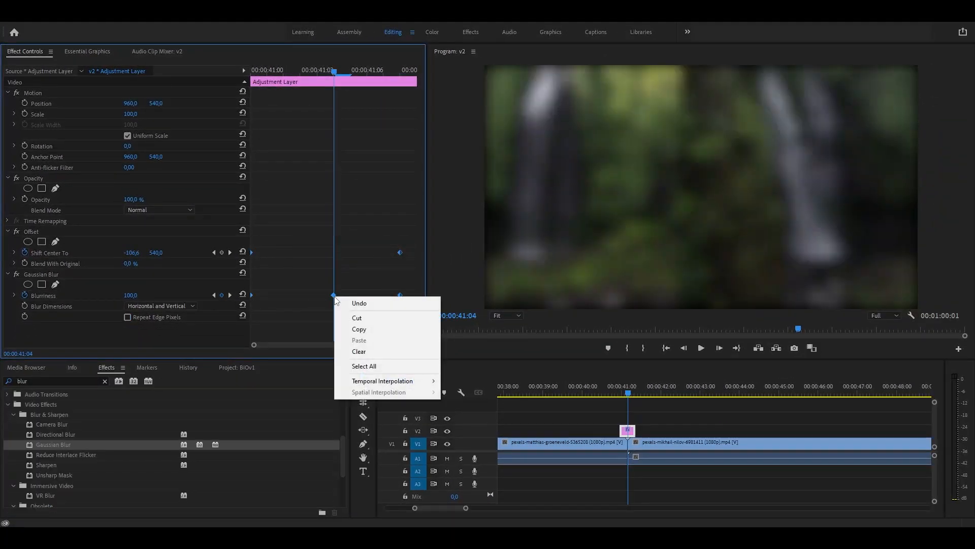
click(383, 381)
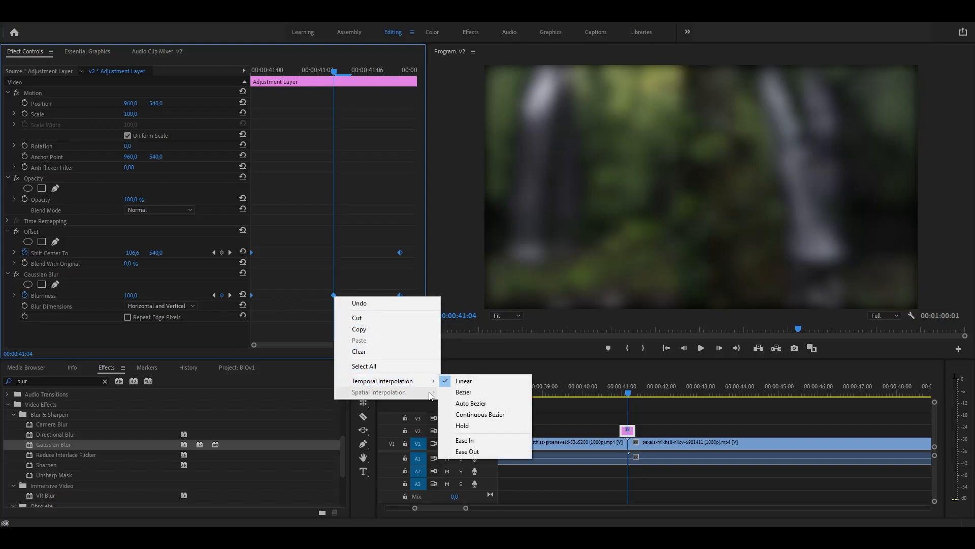